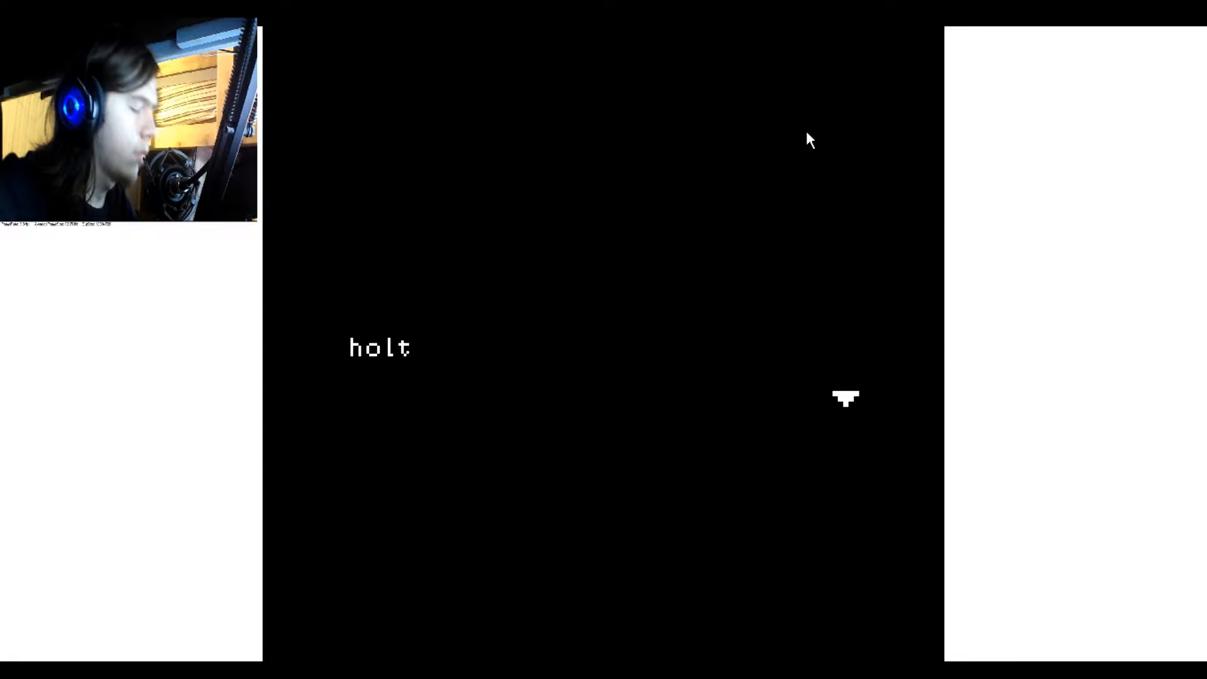
pyautogui.moveTo(781, 245)
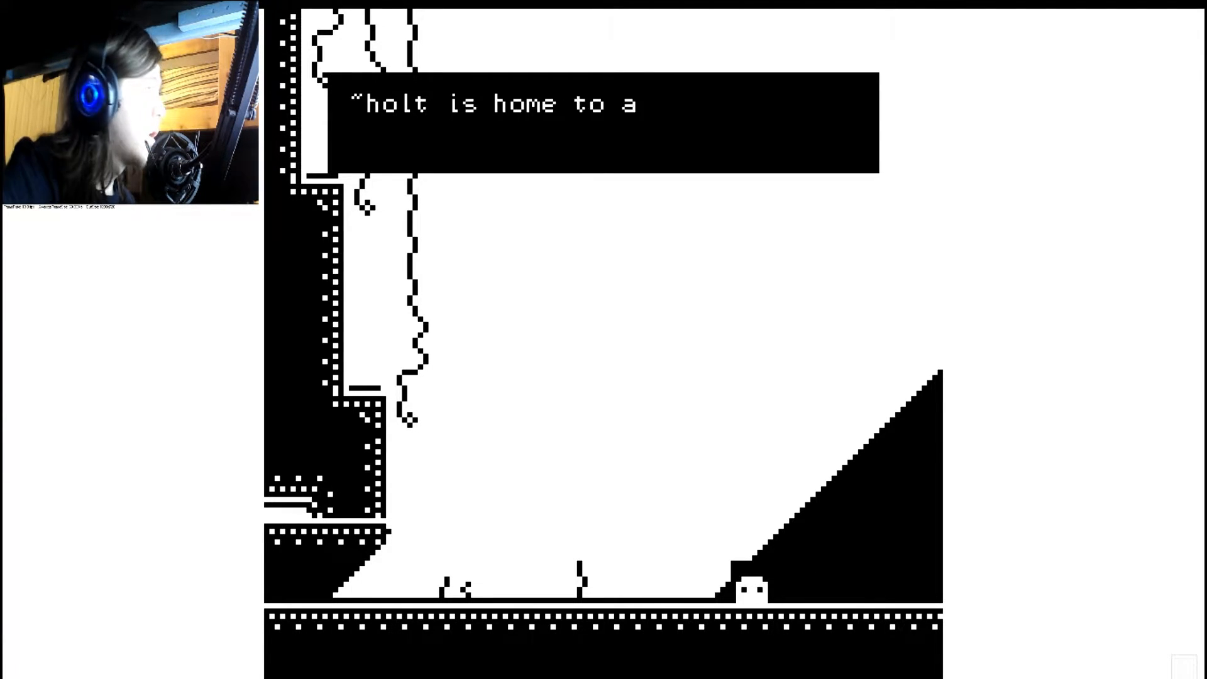
# Step: Advance through the closing screens back to the holt title and start a new playthrough
pyautogui.press('space')
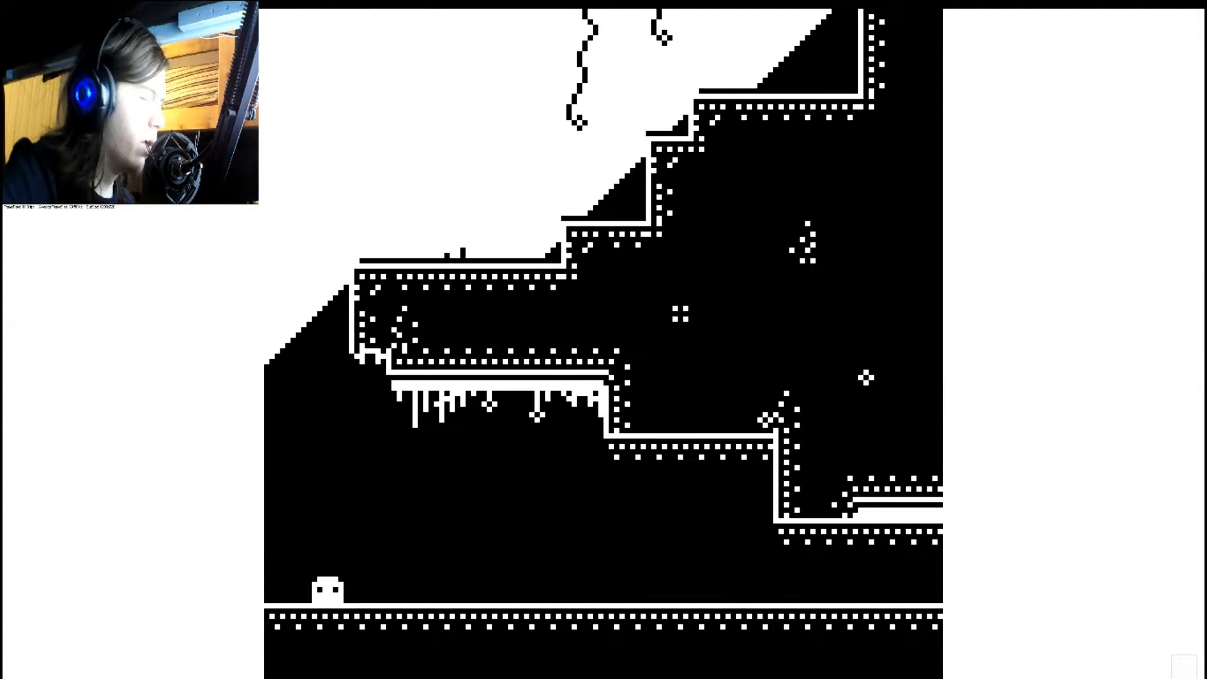
pyautogui.press('right')
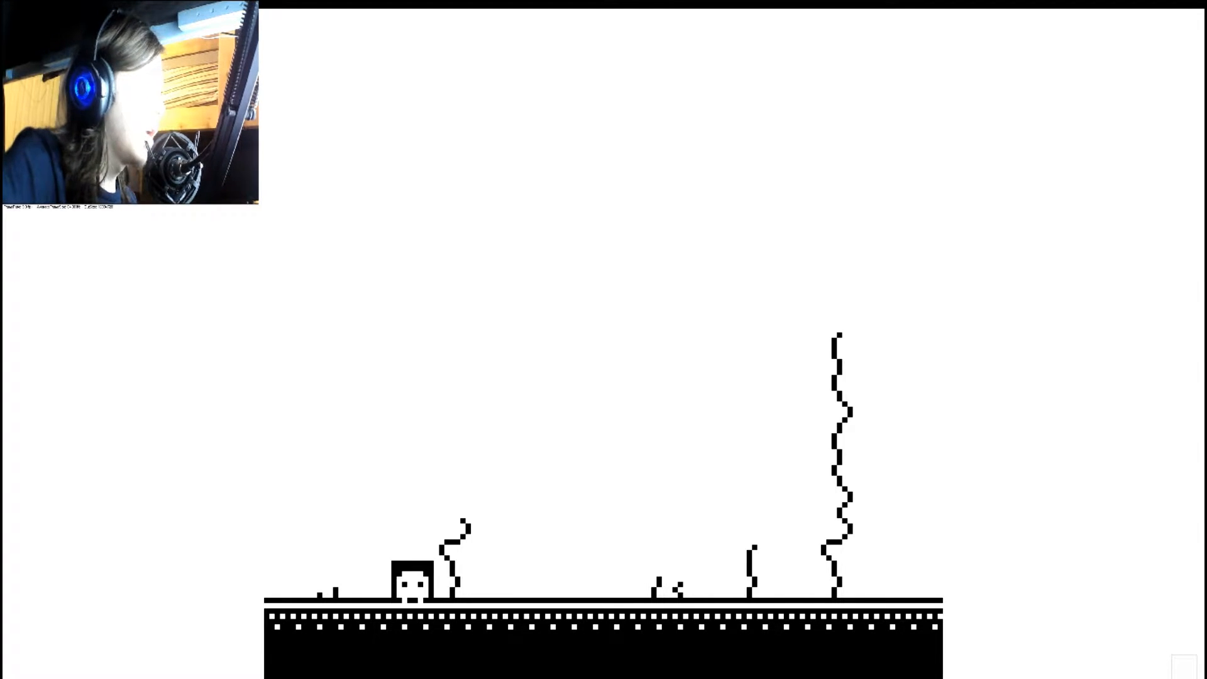
pyautogui.press('Right')
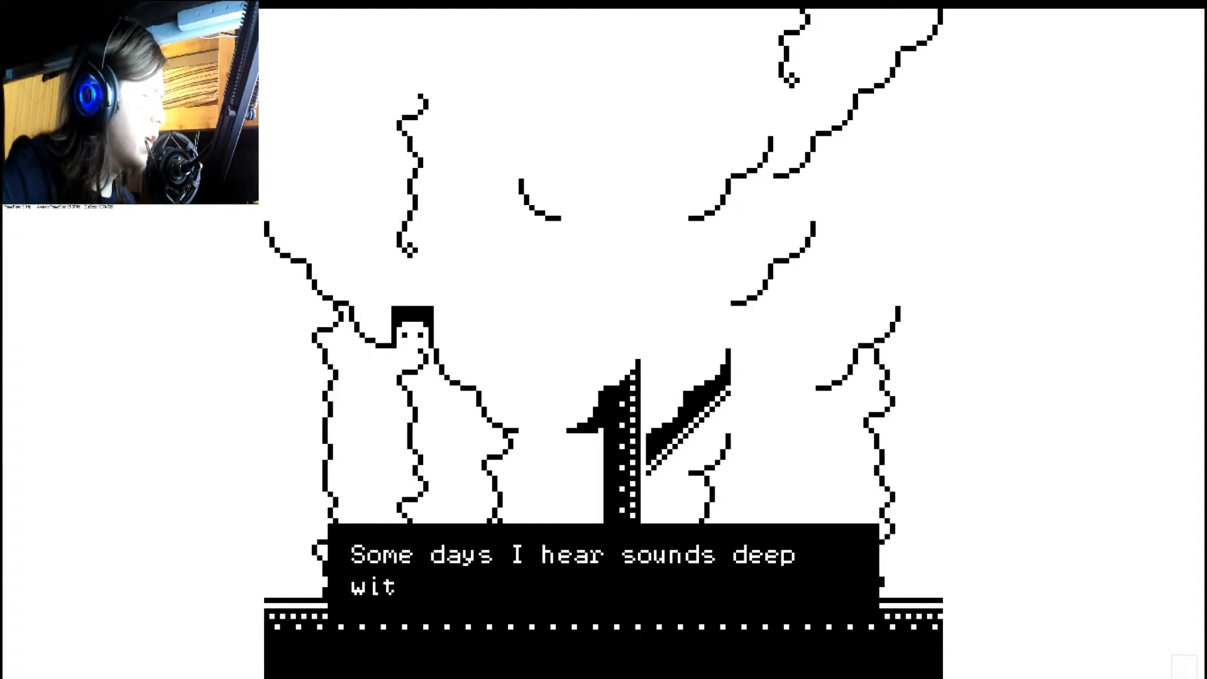
pyautogui.press('space')
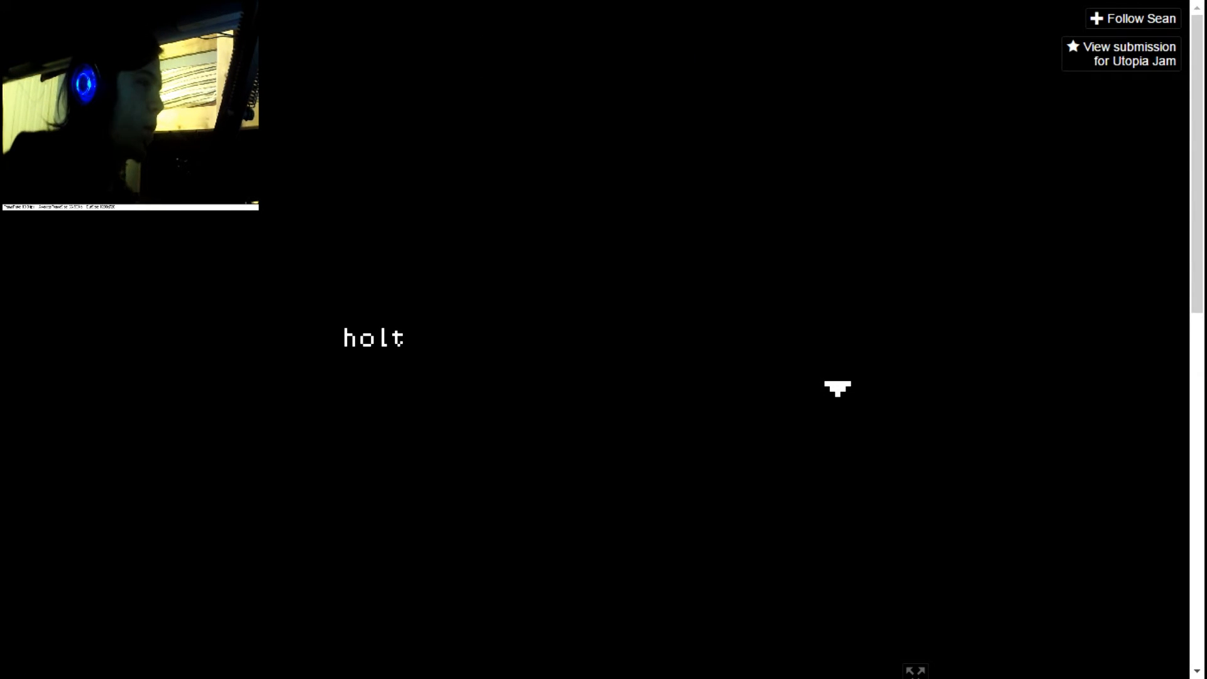
pyautogui.moveTo(1057, 324)
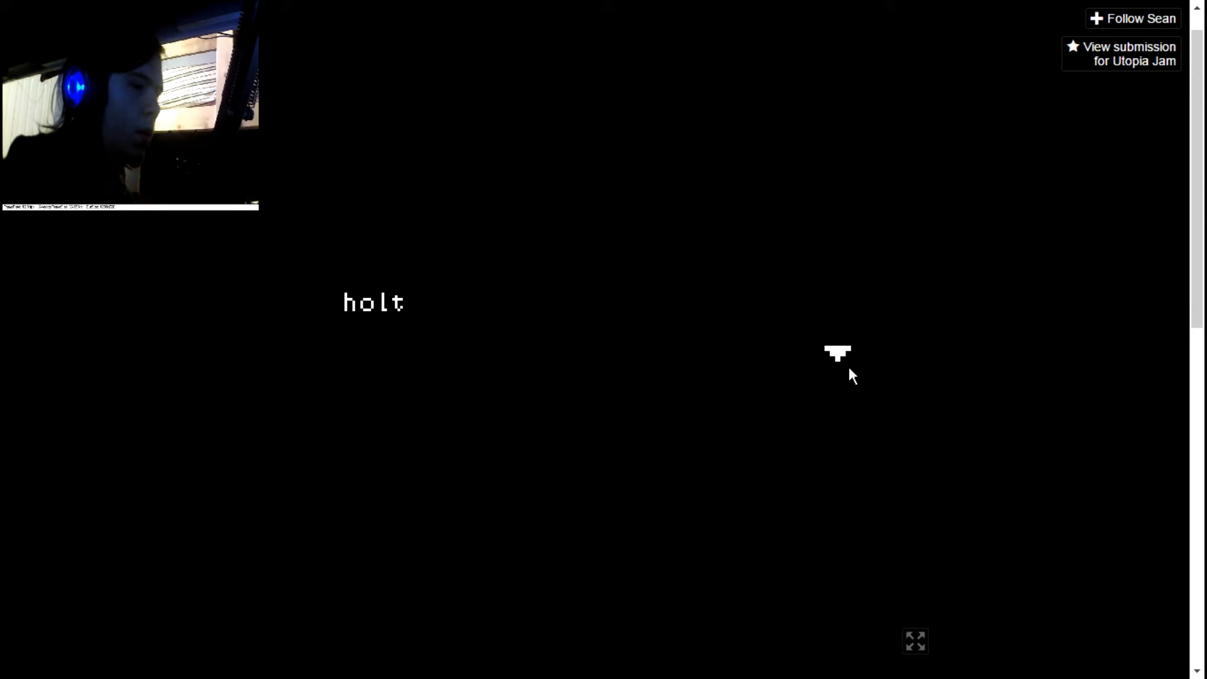
pyautogui.click(914, 640)
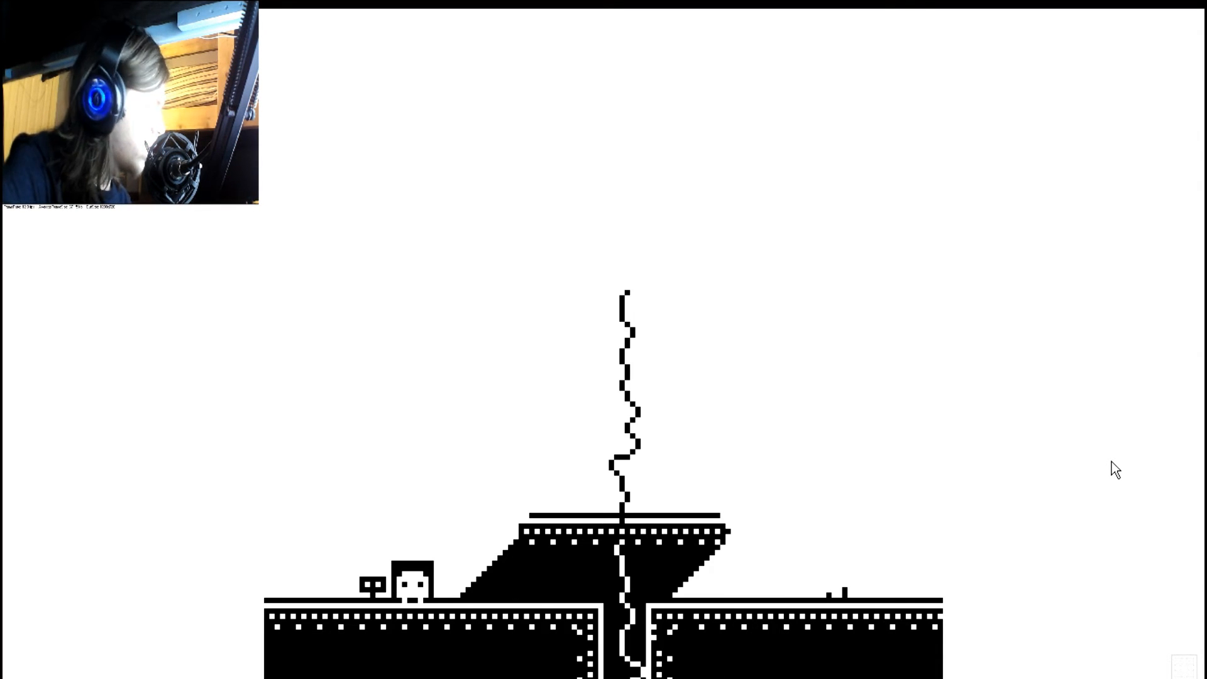
# Step: Walk the character right toward the raised platform with the jagged line
pyautogui.press('Right')
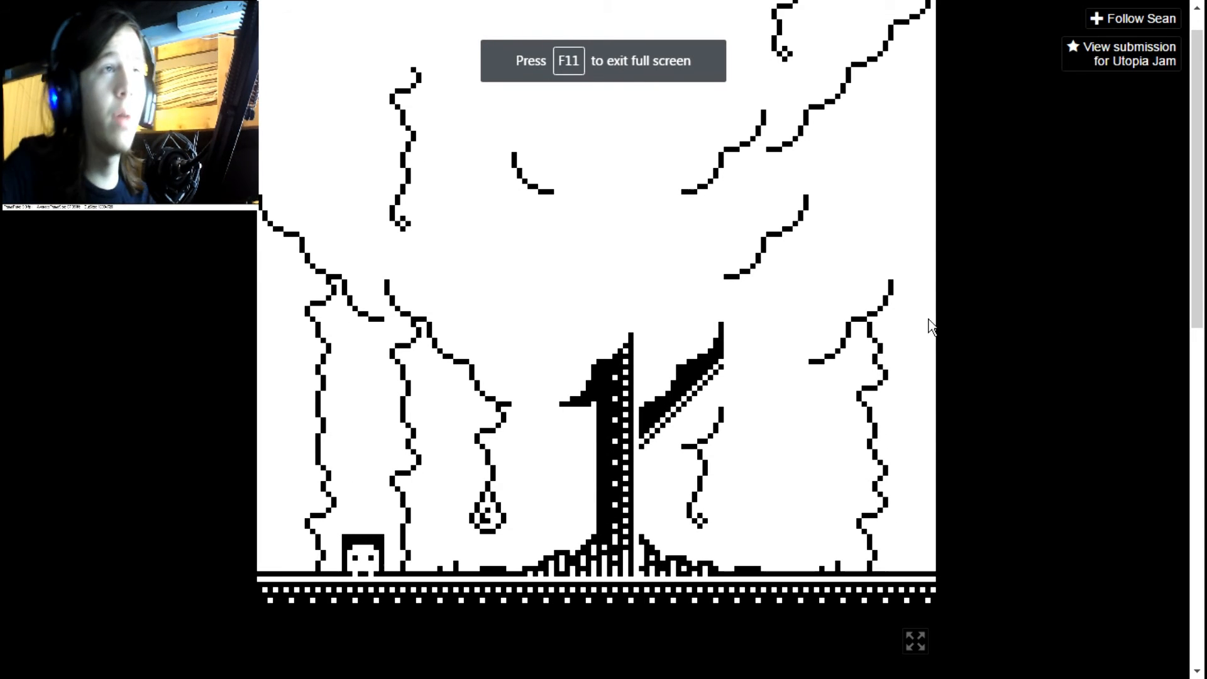
pyautogui.moveTo(970, 327)
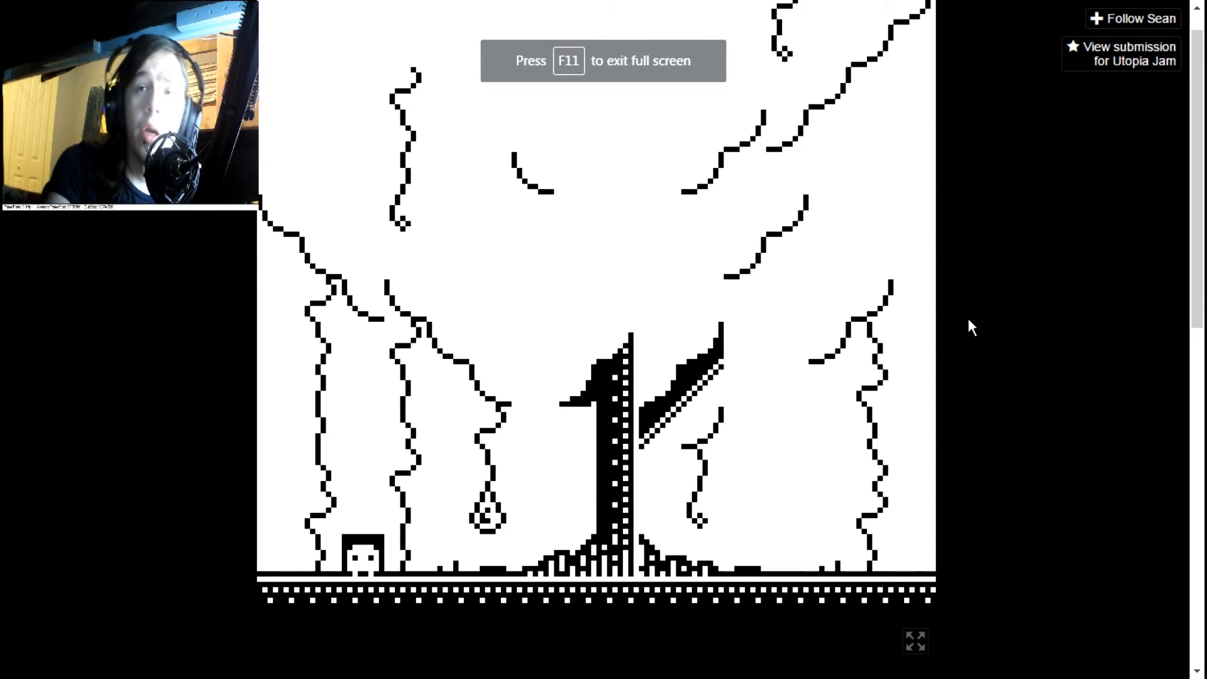